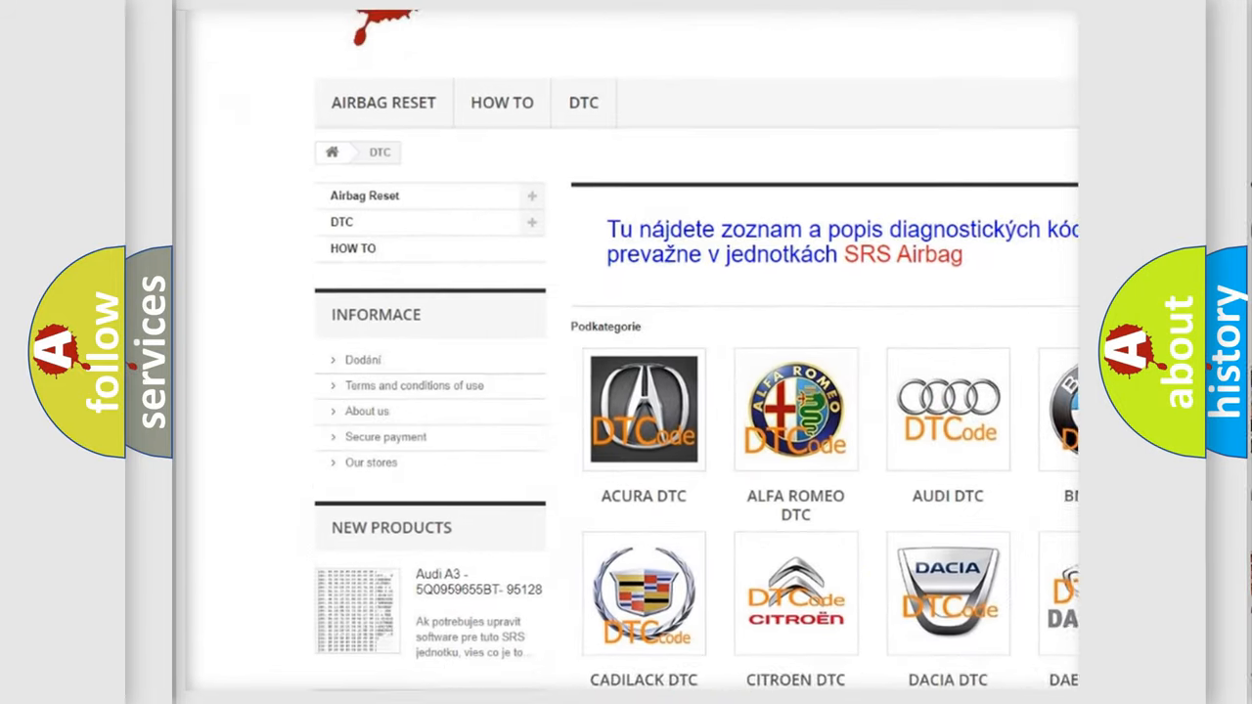
scroll("down", 3)
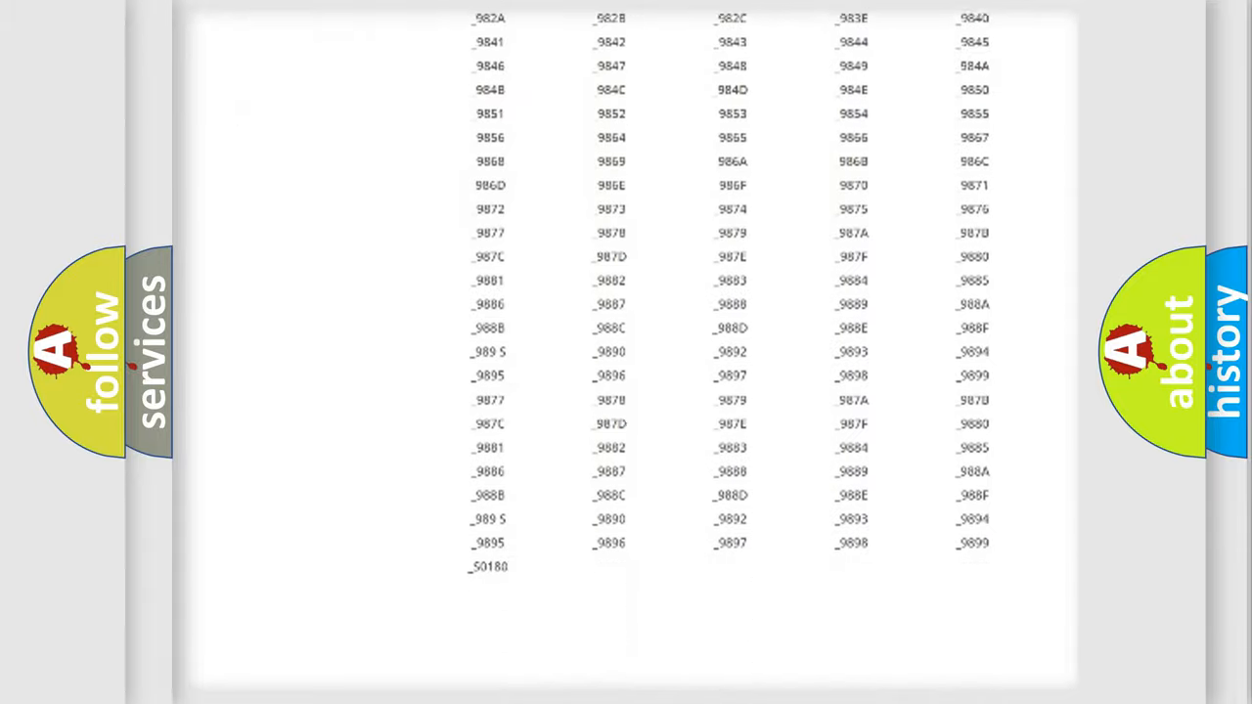
scroll("up", 3)
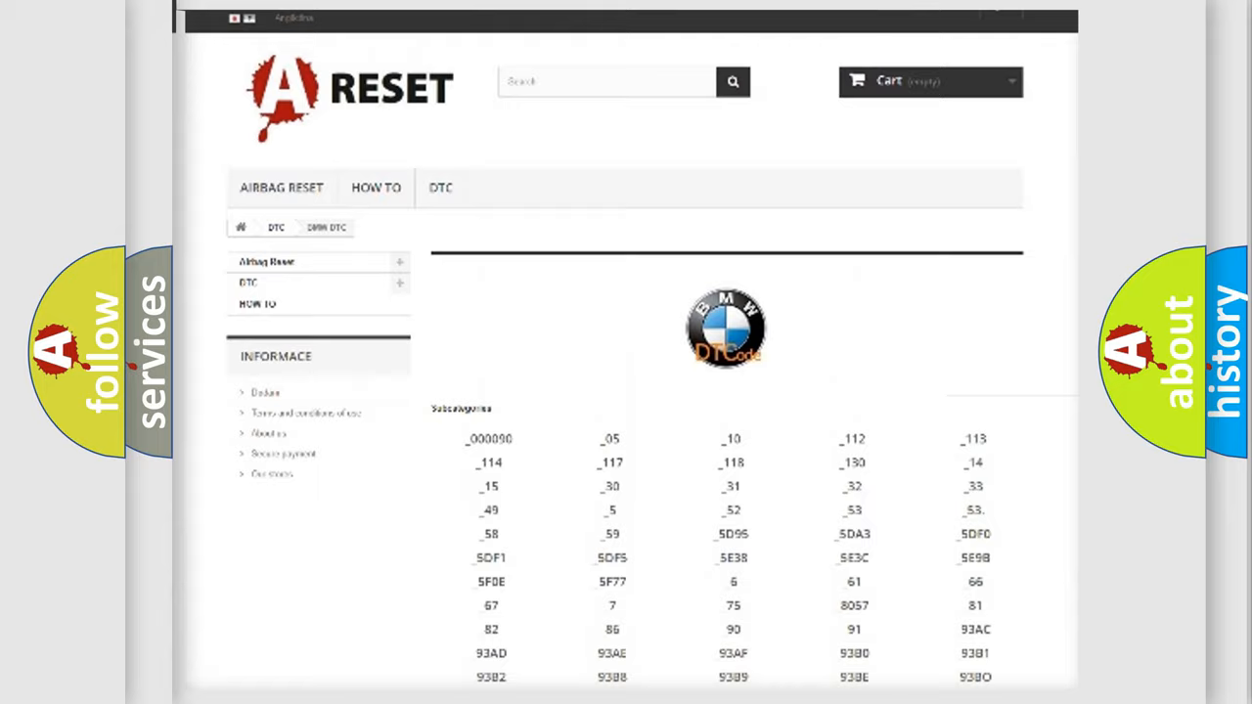